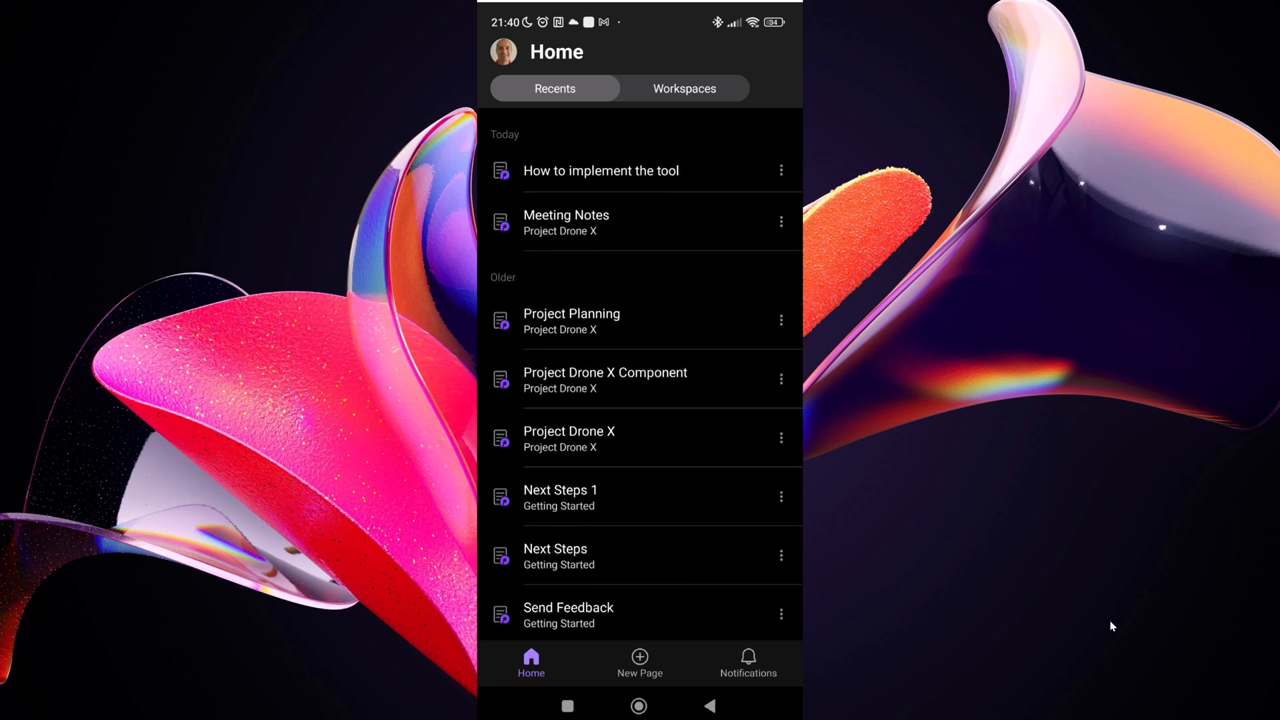
Open Project Drone X Meeting Notes and scroll to the Attendees table comment thread.
{"action": "left_click", "coordinate": [605, 372]}
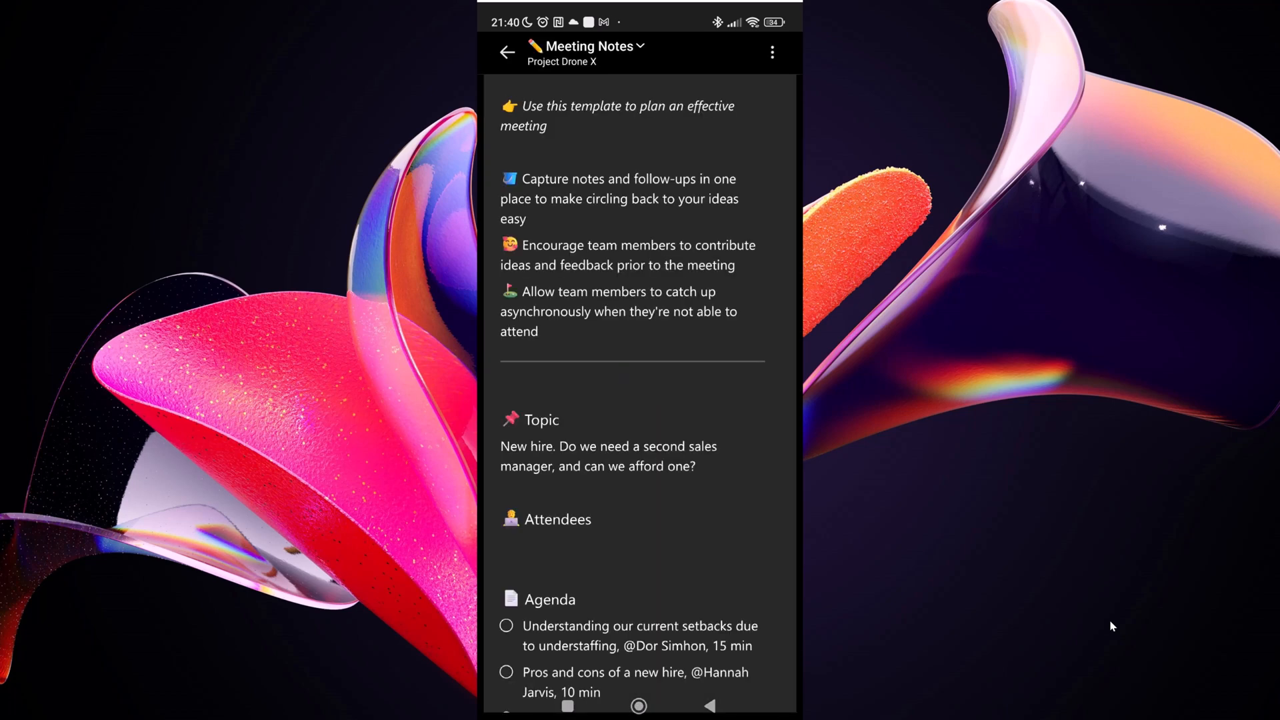
{"action": "scroll", "scroll_direction": "down", "scroll_amount": 3}
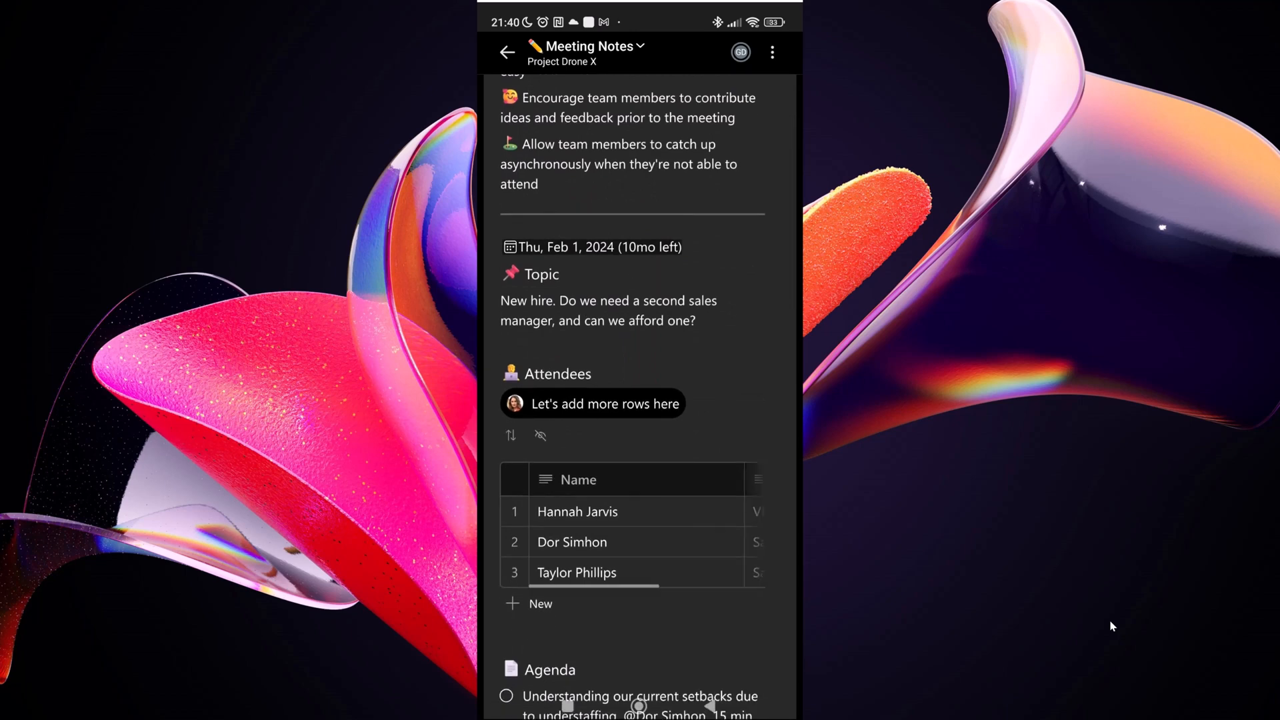
{"action": "scroll", "scroll_direction": "down", "scroll_amount": 3}
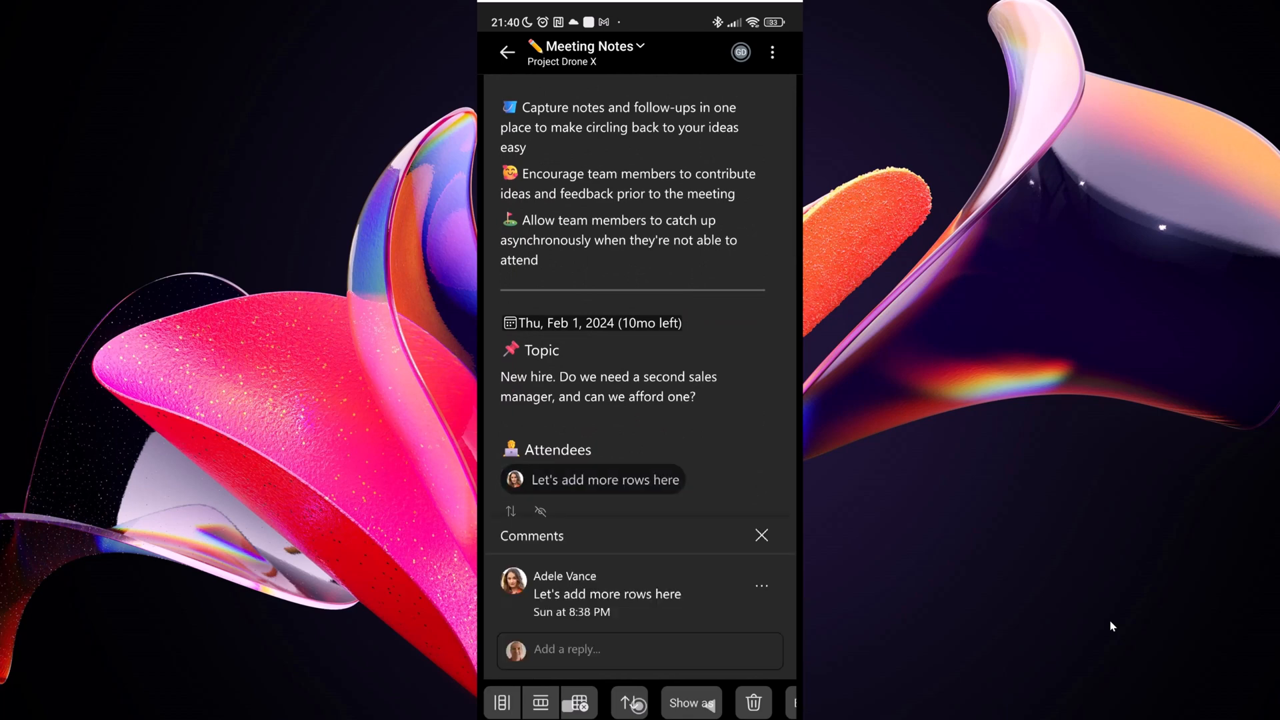
Post the reply 'Cool' in the Attendees comment thread.
{"action": "left_click", "coordinate": [760, 536]}
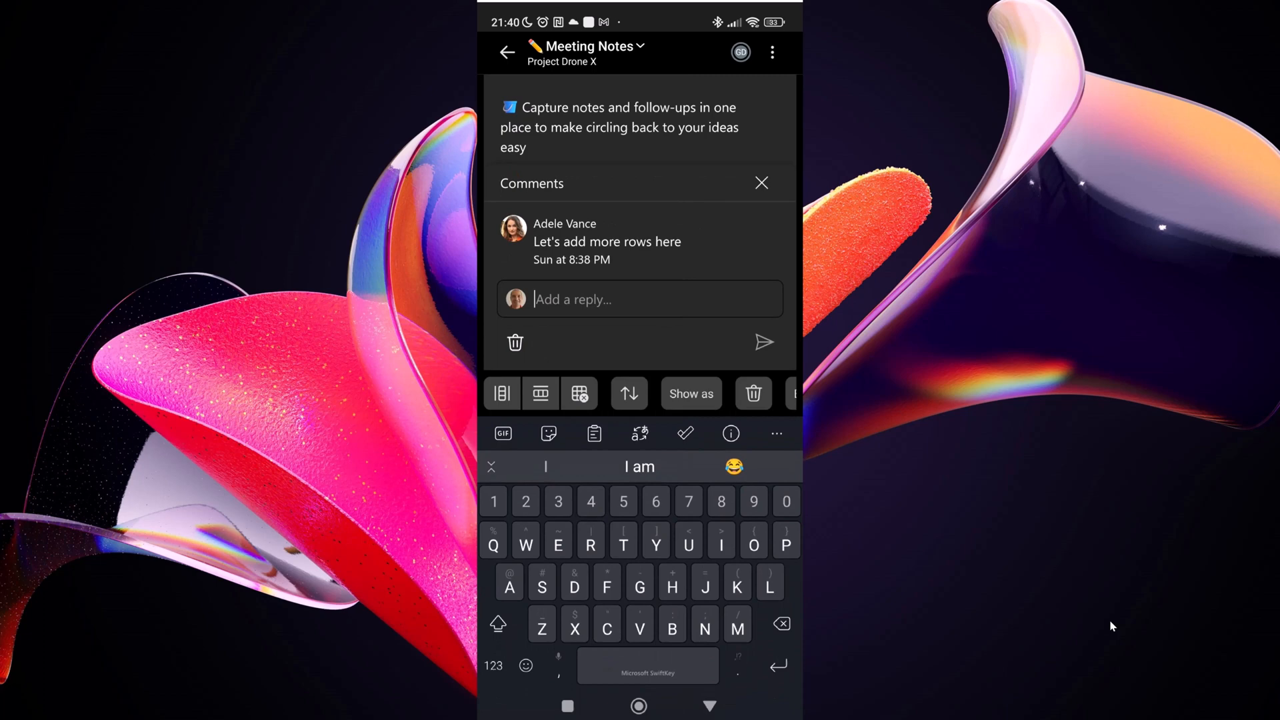
{"action": "type", "text": "Co"}
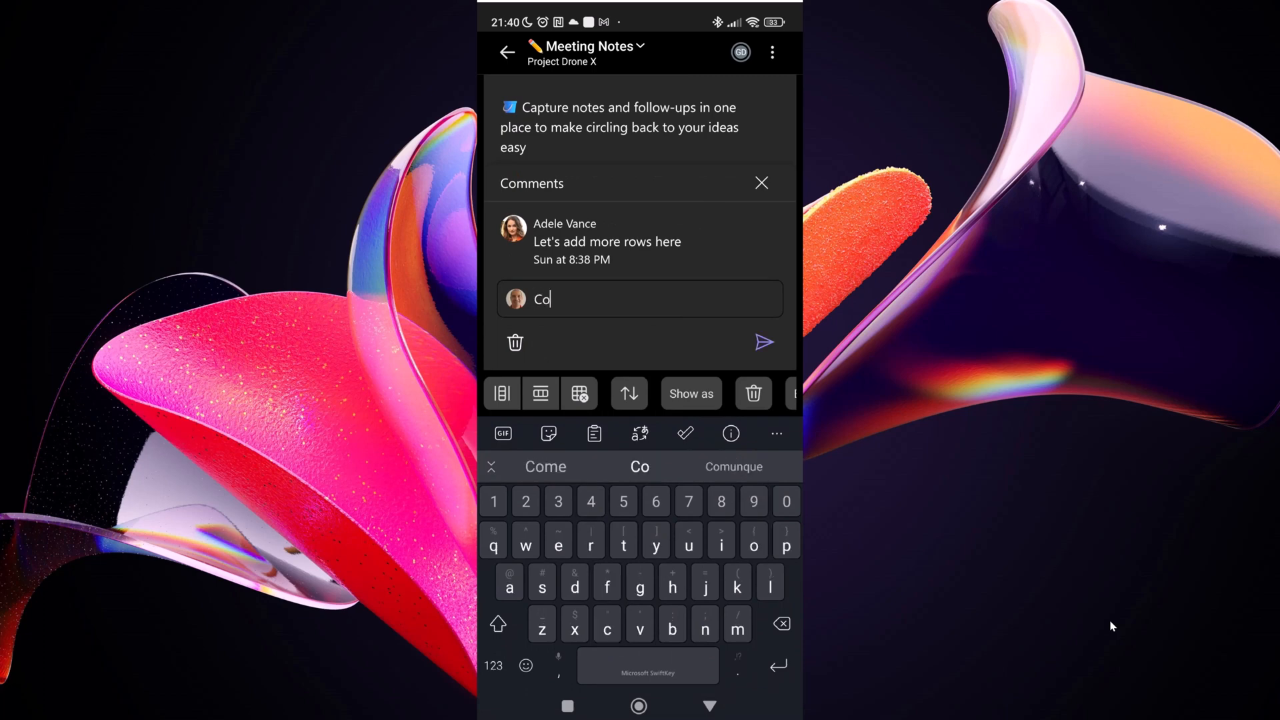
{"action": "type", "text": "ol"}
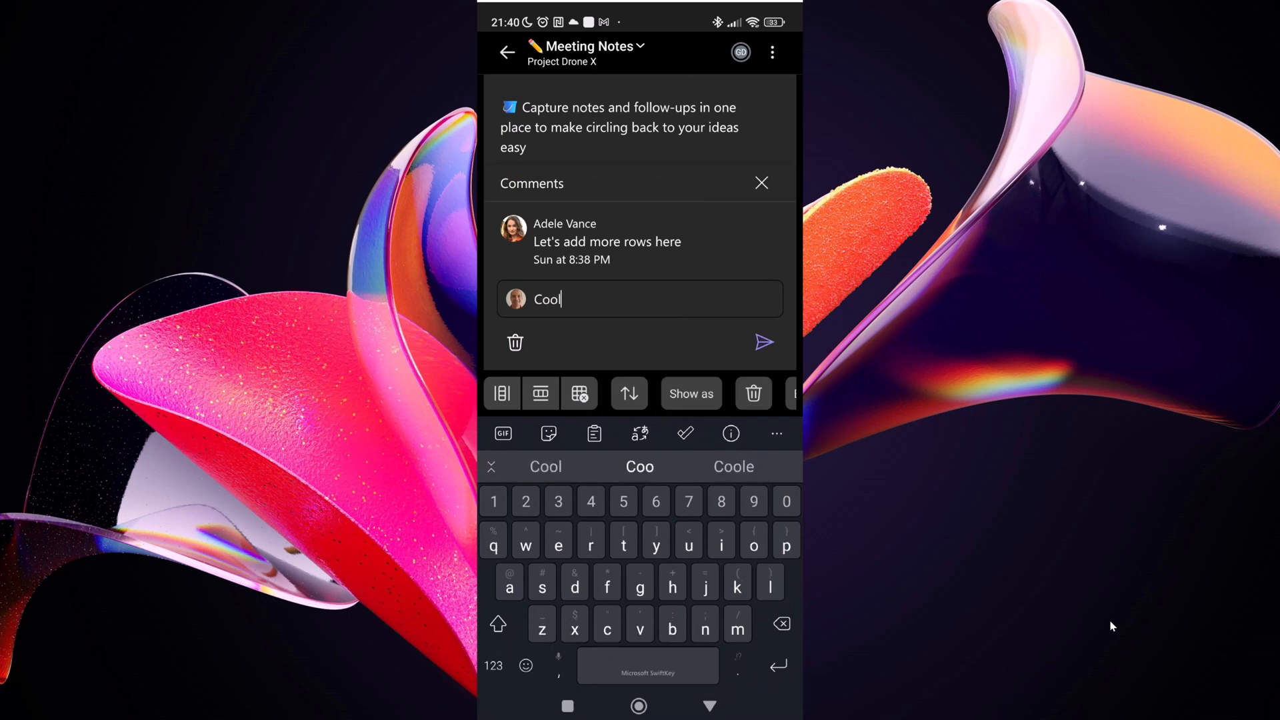
{"action": "left_click", "coordinate": [763, 342]}
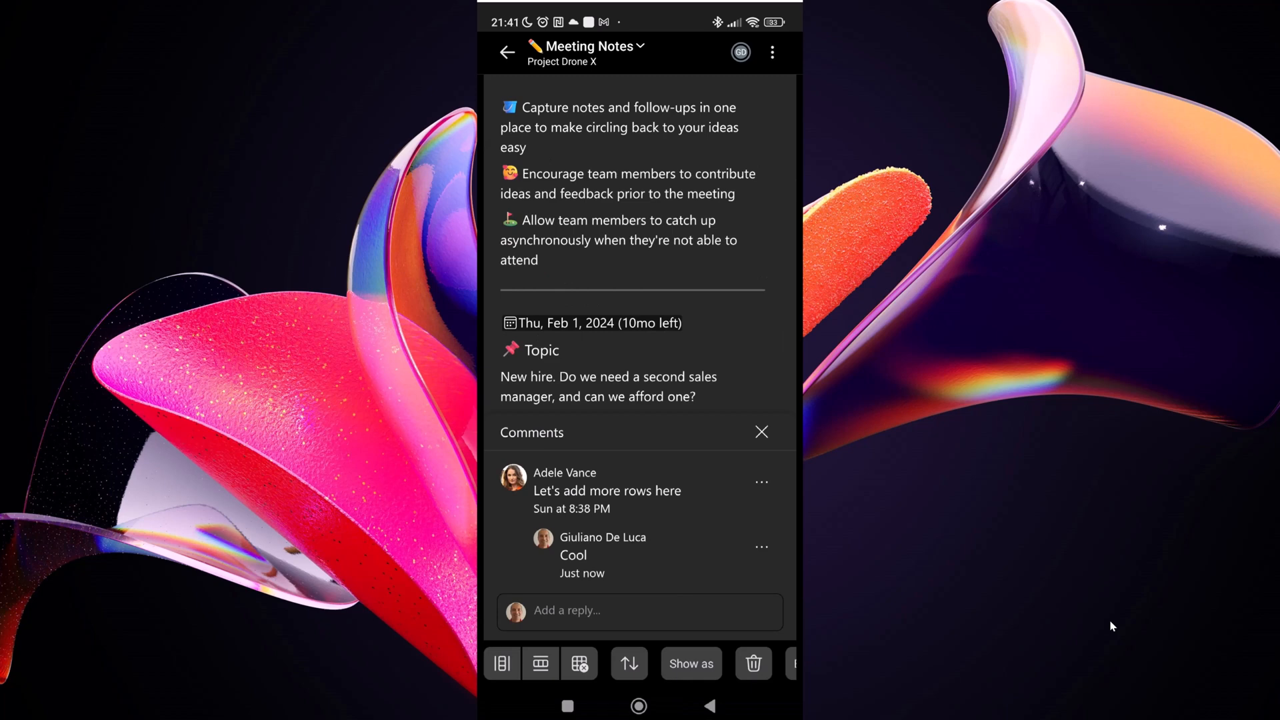
{"action": "scroll", "scroll_direction": "down", "scroll_amount": 3}
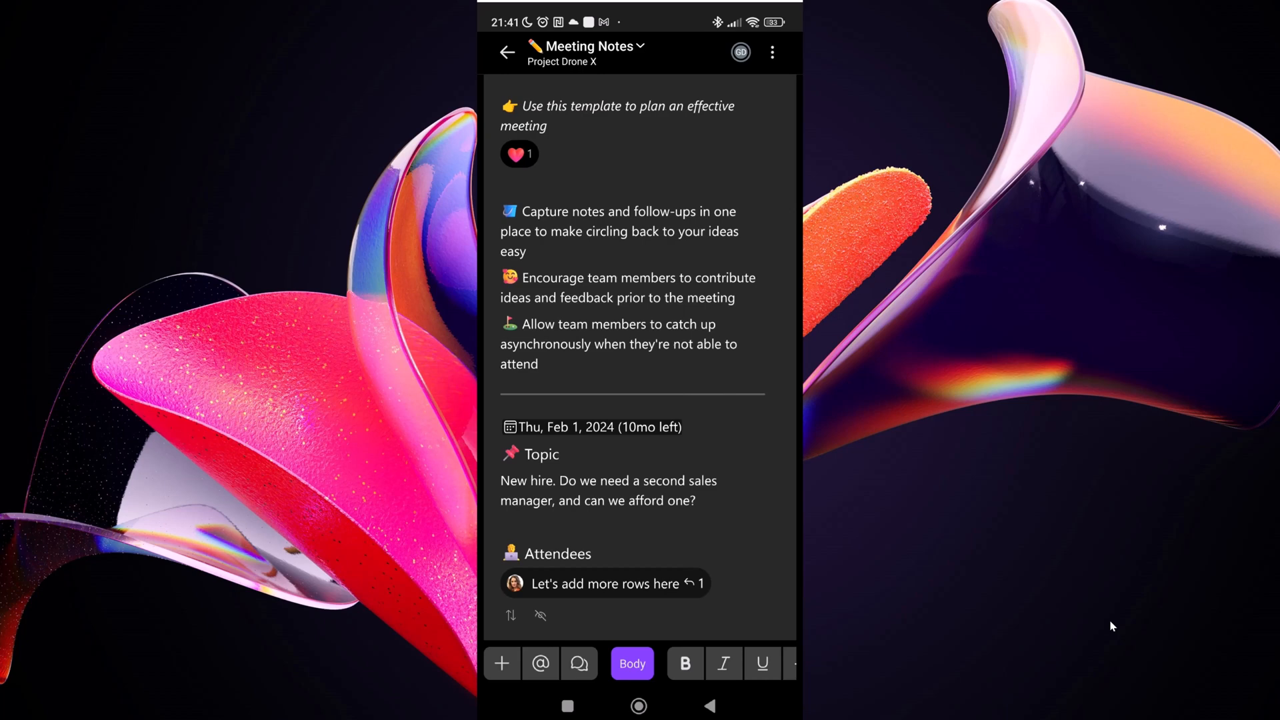
Add a thumbs-up reaction and an Adele Vance mention to the Capture notes line, then return Home.
{"action": "left_click", "coordinate": [618, 231]}
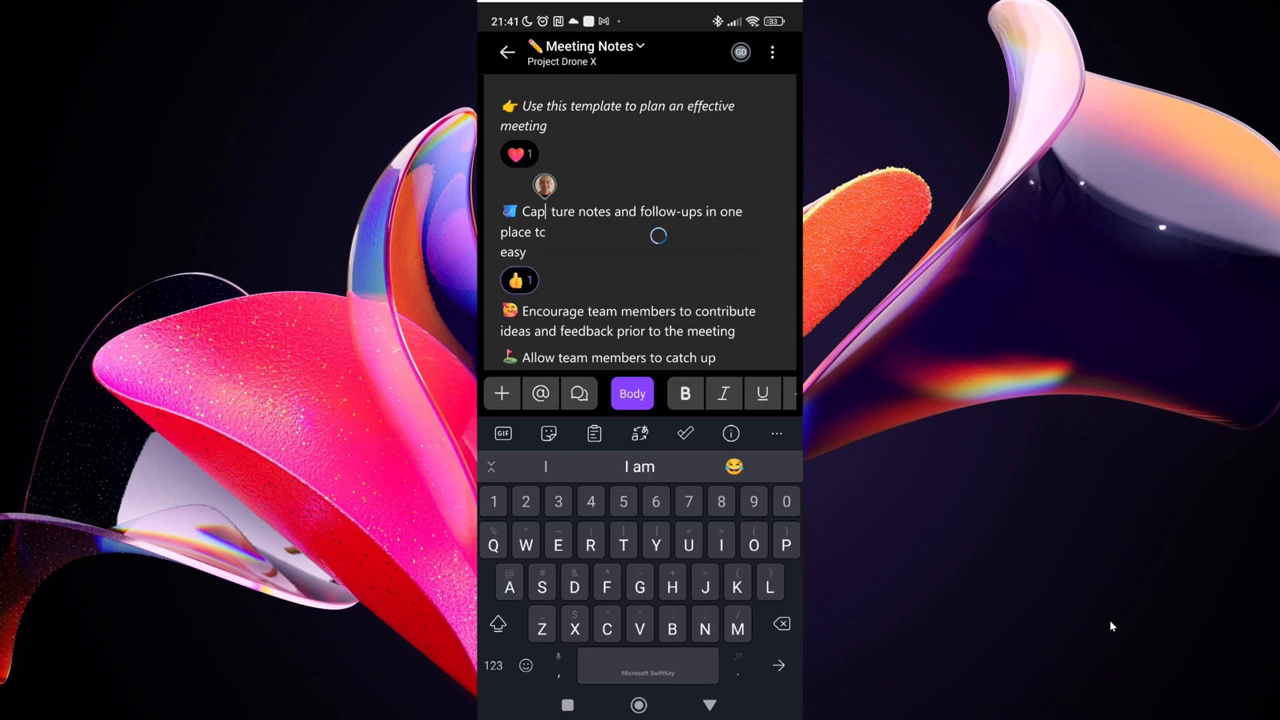
{"action": "left_click", "coordinate": [540, 394]}
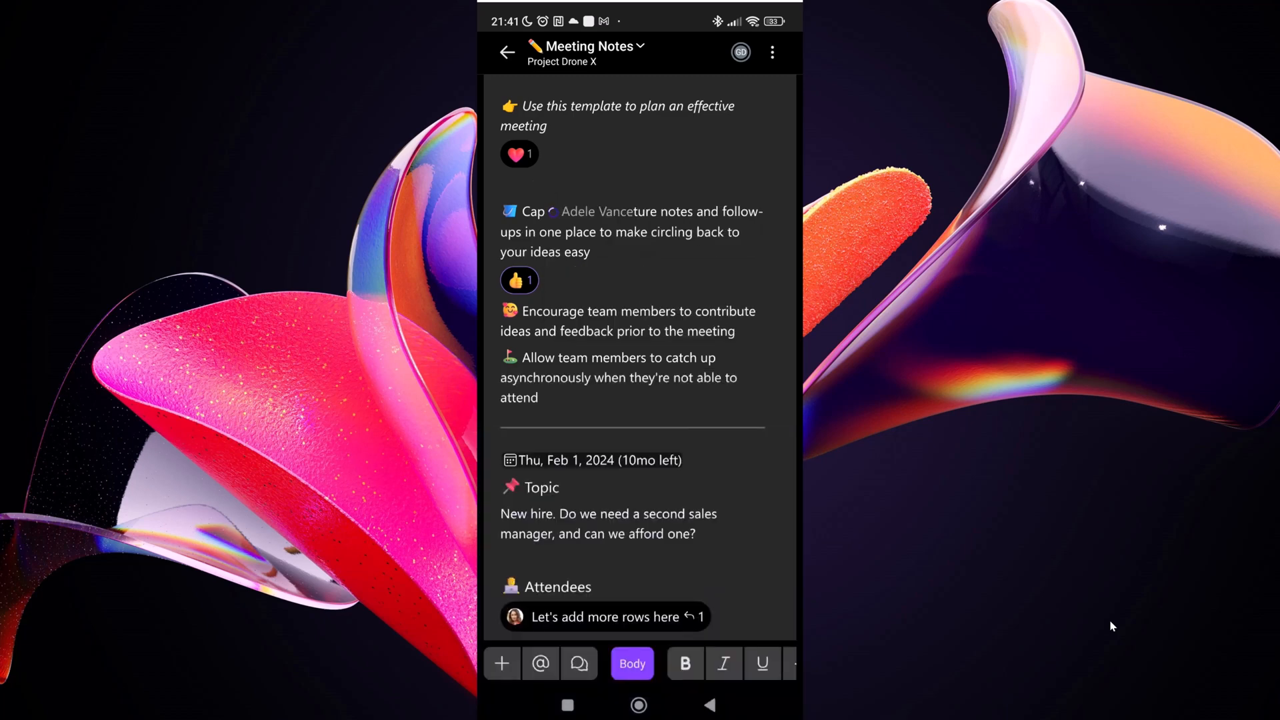
{"action": "left_click", "coordinate": [577, 211]}
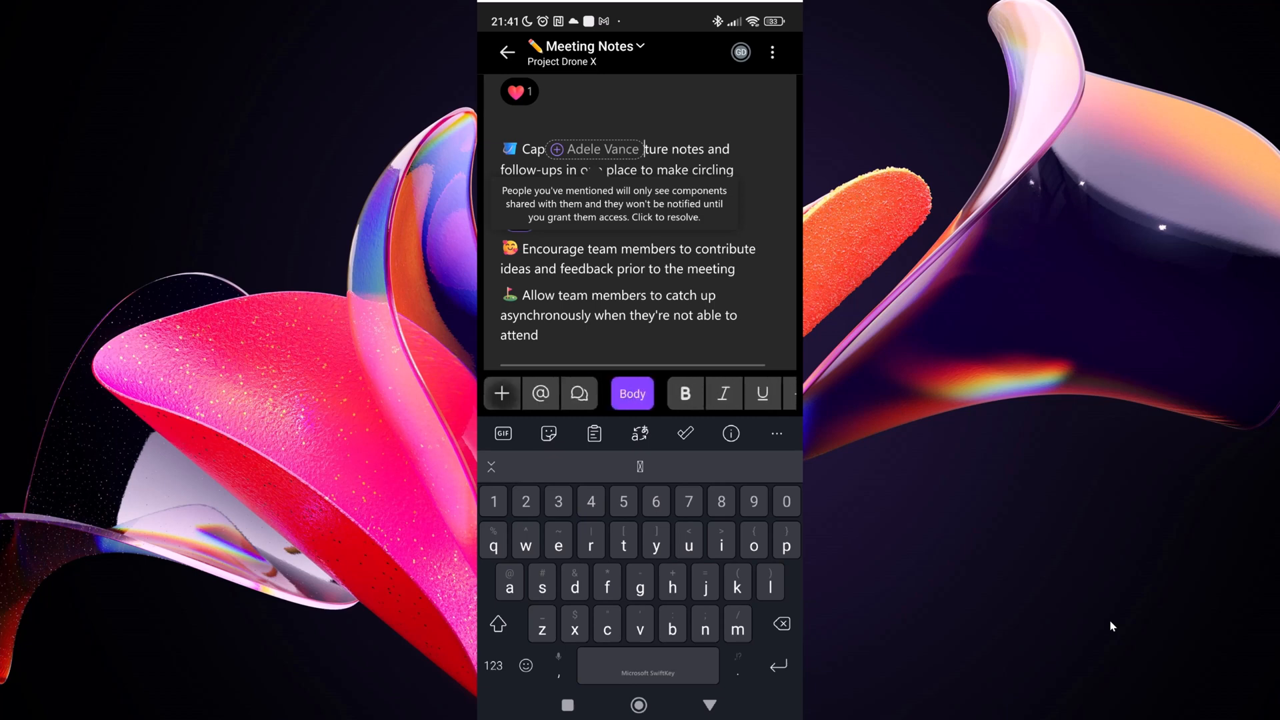
{"action": "left_click", "coordinate": [500, 393]}
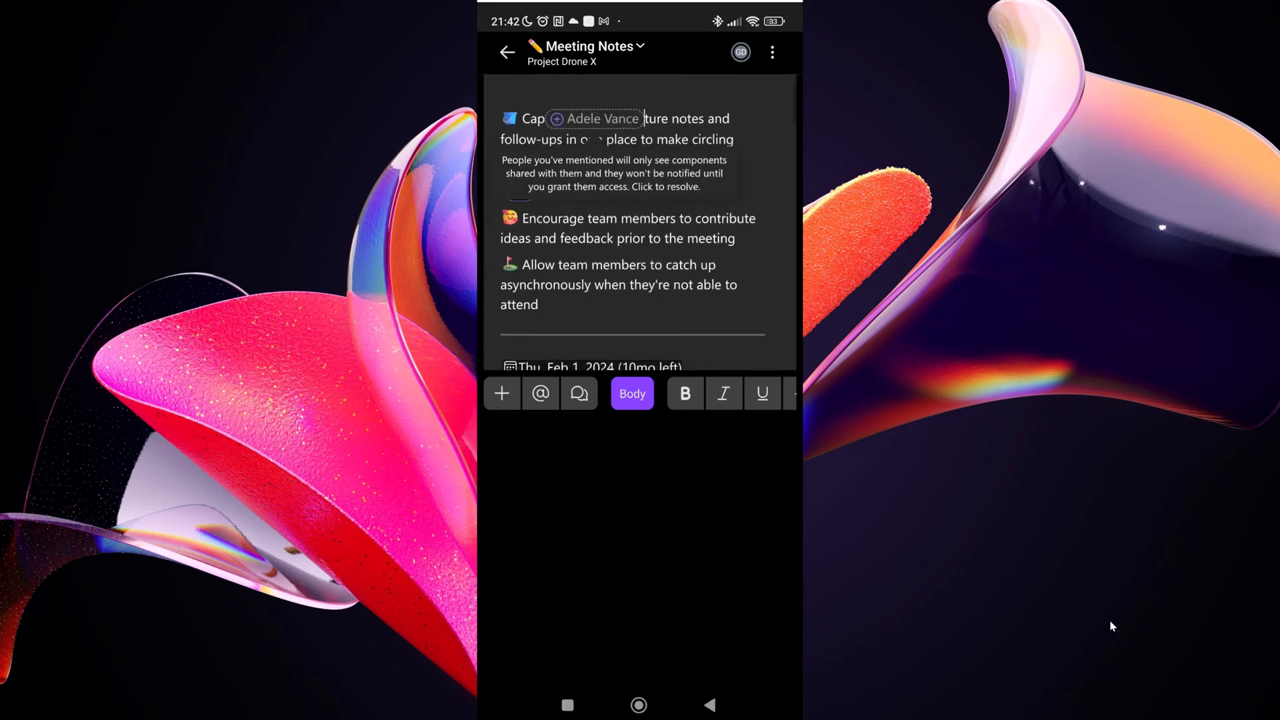
{"action": "left_click", "coordinate": [507, 52]}
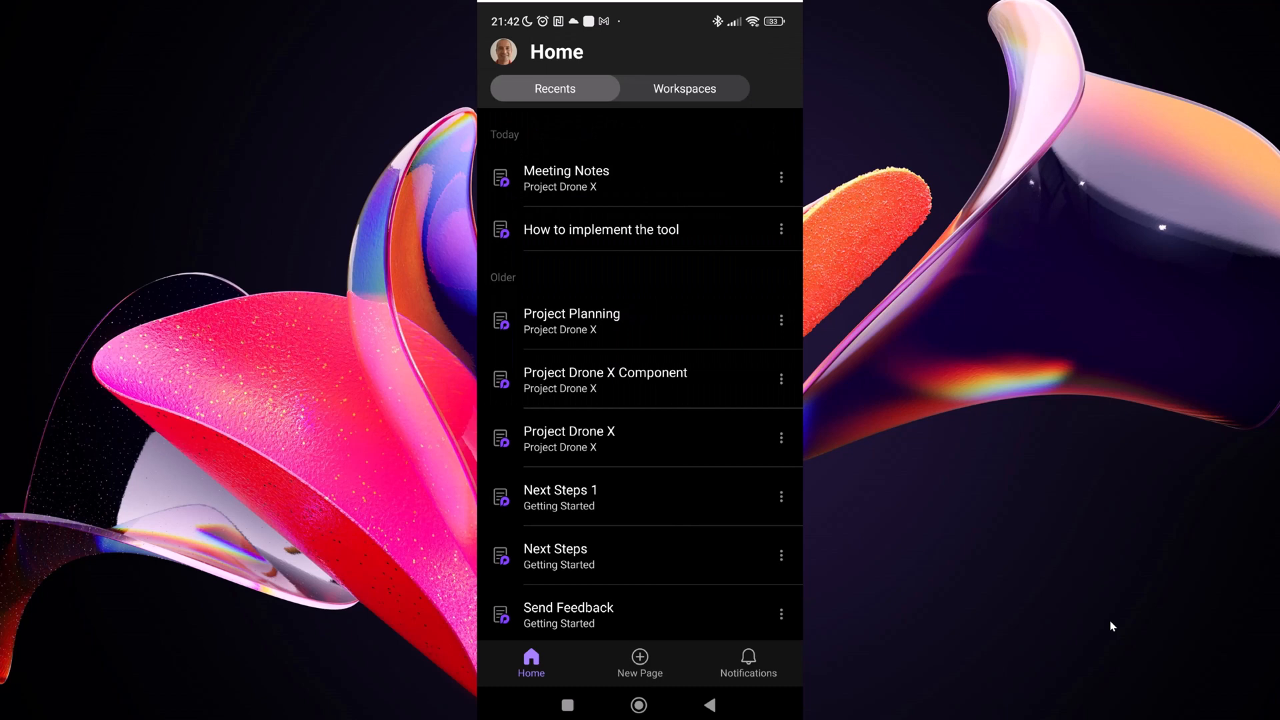
Switch to the Workspaces list and start a New Private Page prompt.
{"action": "left_click", "coordinate": [684, 88]}
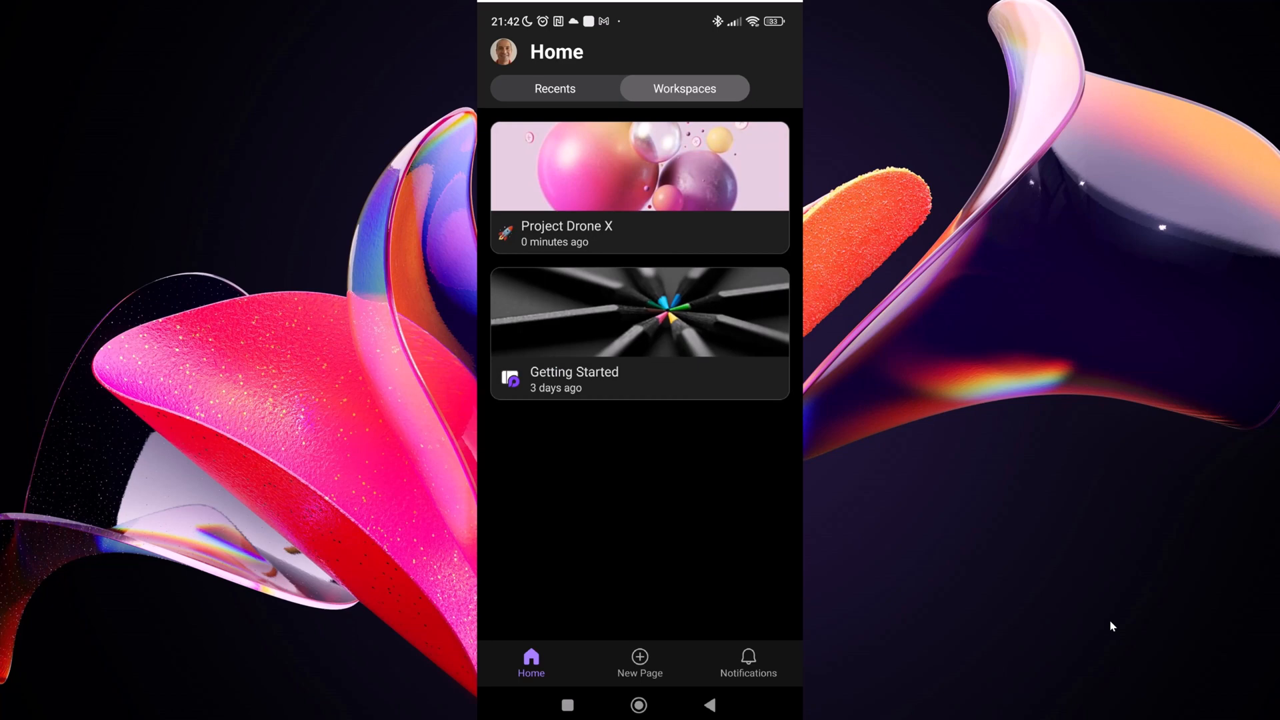
{"action": "left_click", "coordinate": [639, 662]}
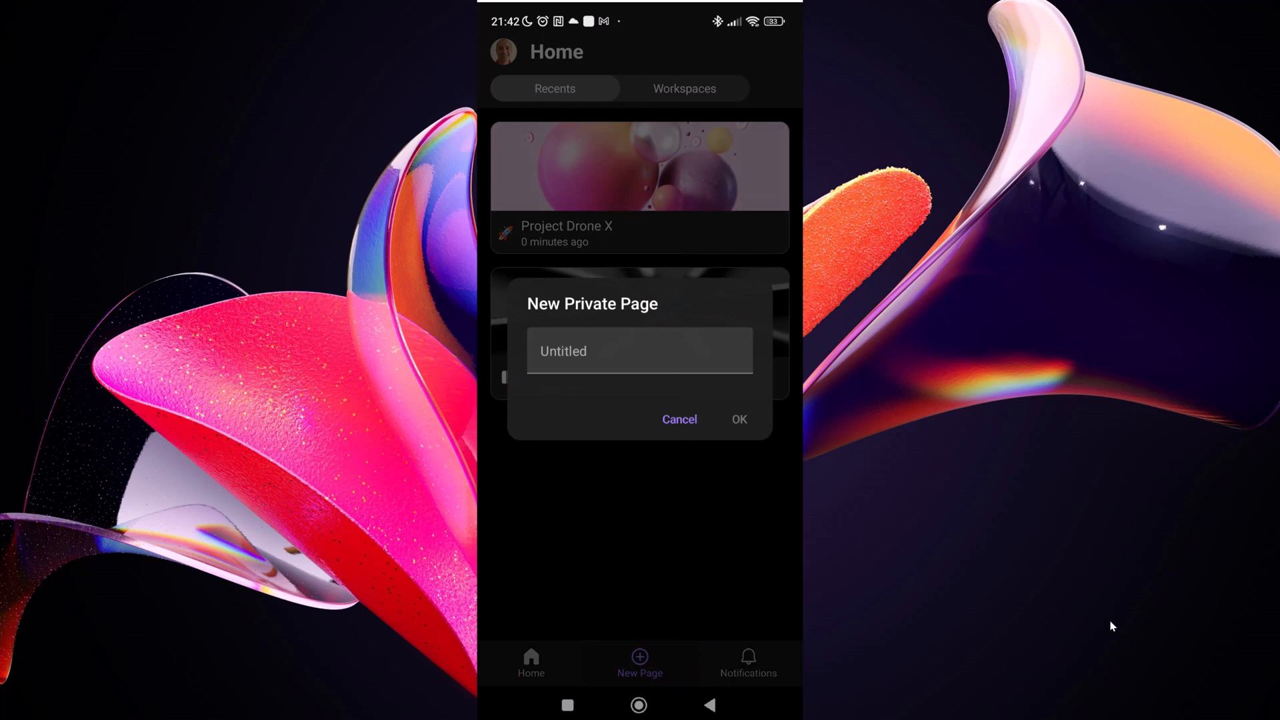
Name the new private page 'Loop for mobile', confirm it, and view Notifications.
{"action": "left_click", "coordinate": [639, 351]}
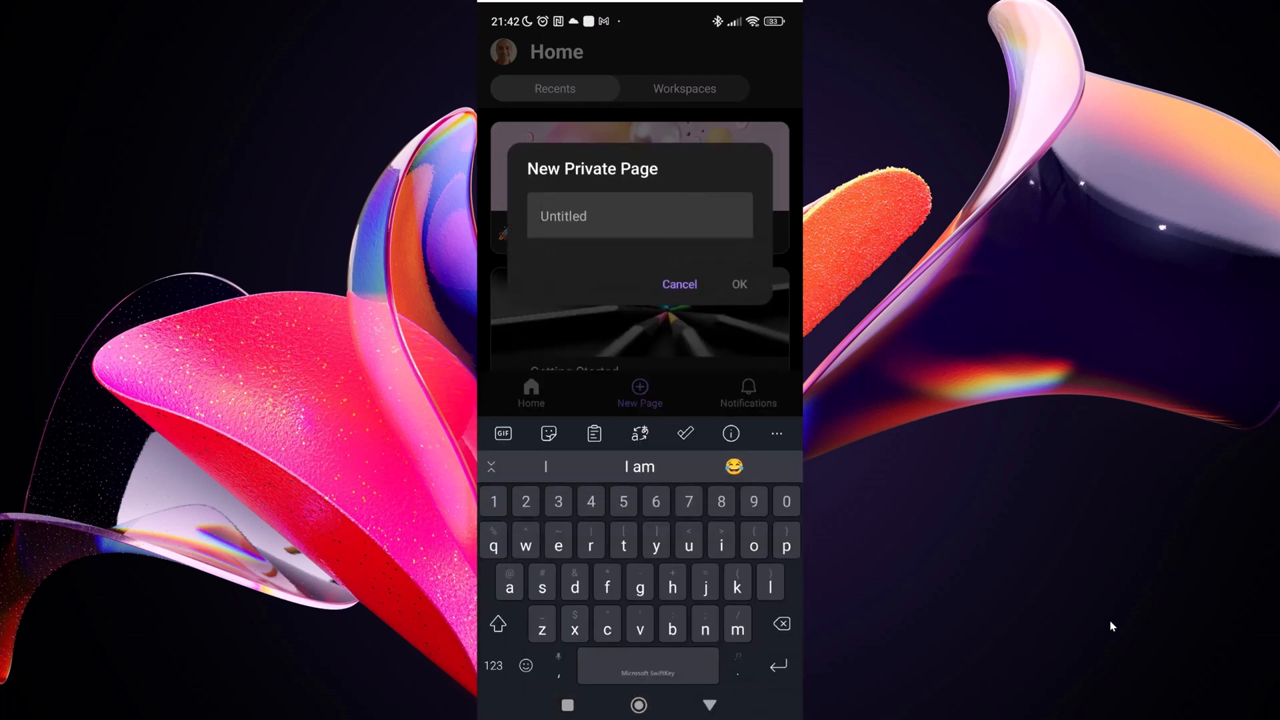
{"action": "type", "text": "Loop for mobile"}
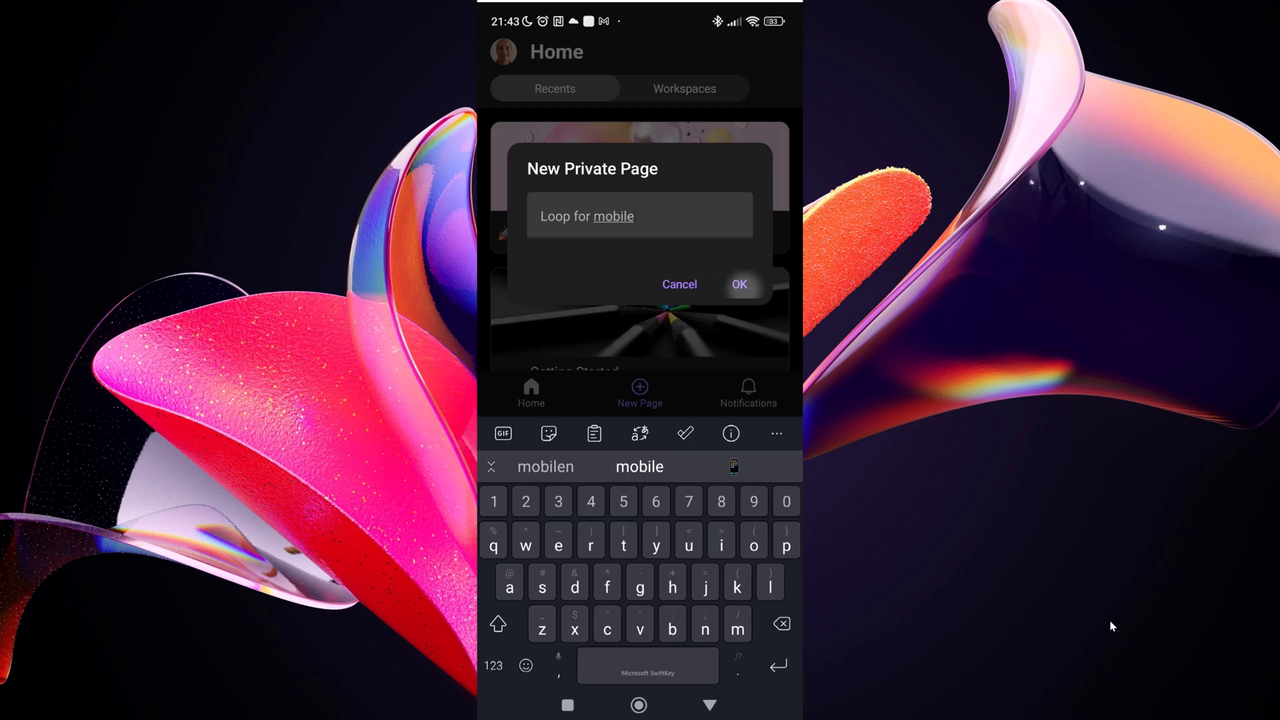
{"action": "left_click", "coordinate": [737, 284]}
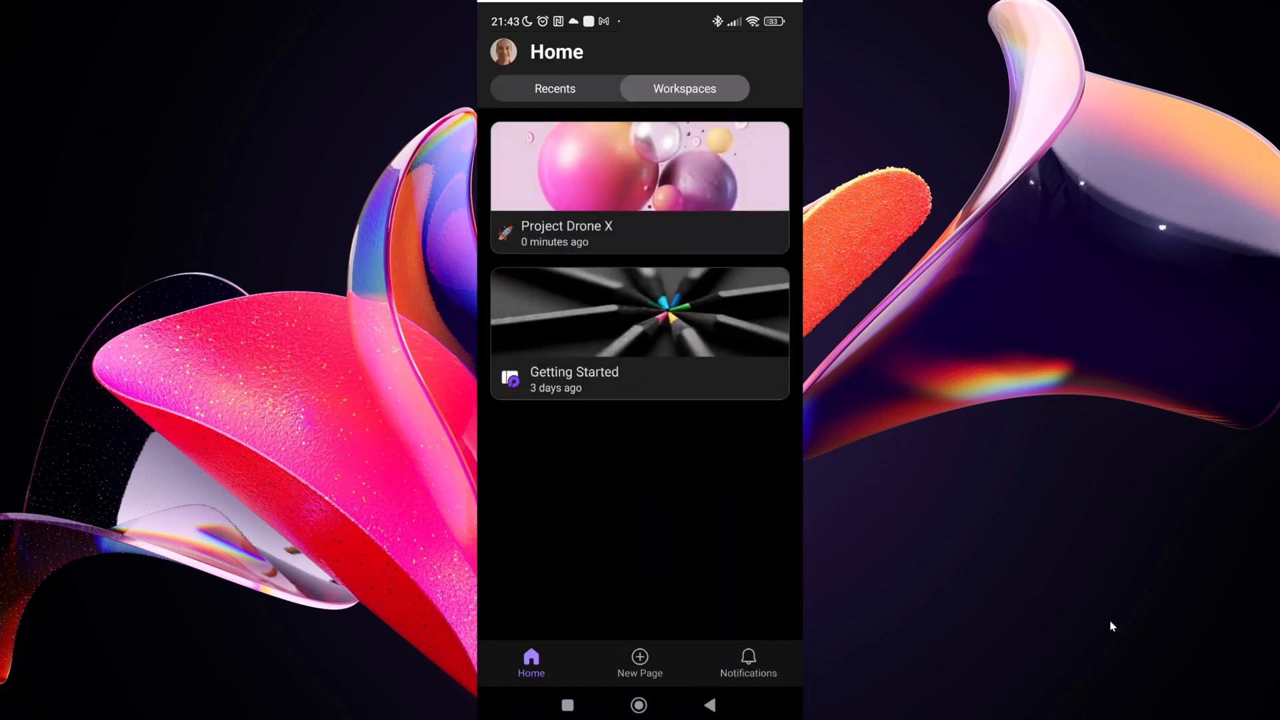
{"action": "left_click", "coordinate": [747, 661]}
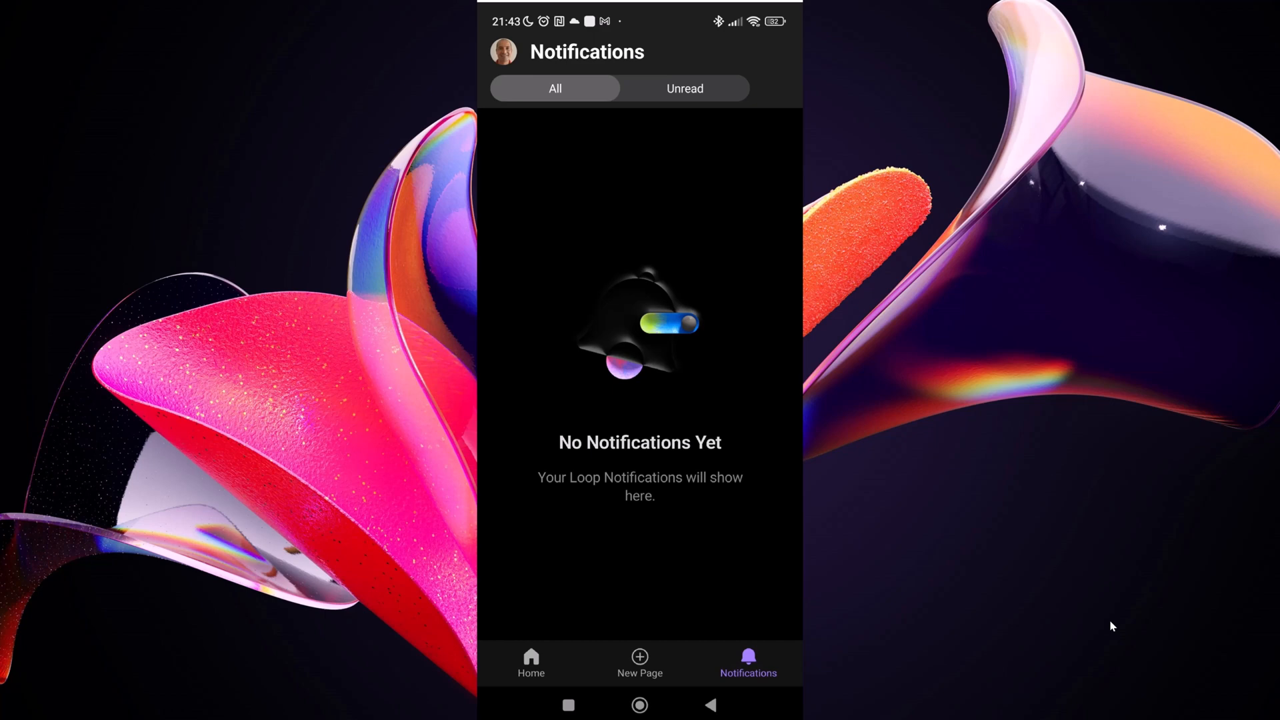
Filter notifications Unread then All, and cancel a second New Private Page prompt.
{"action": "left_click", "coordinate": [684, 88]}
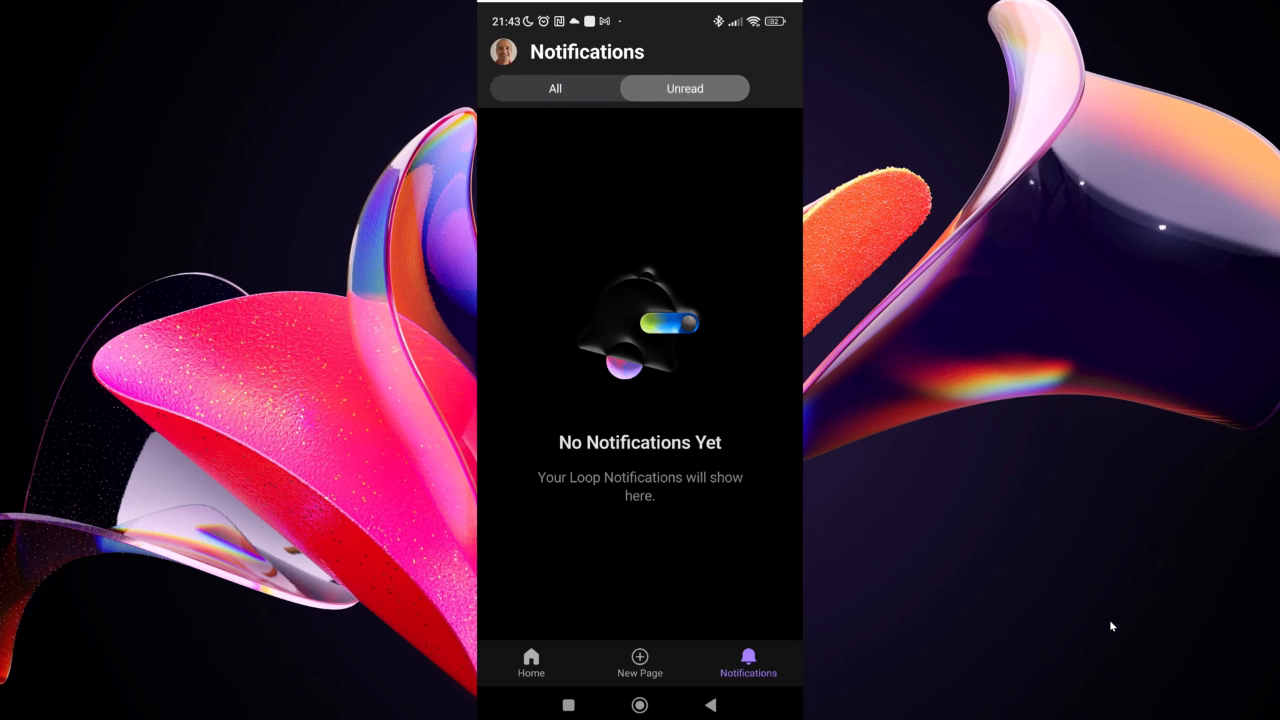
{"action": "left_click", "coordinate": [555, 88]}
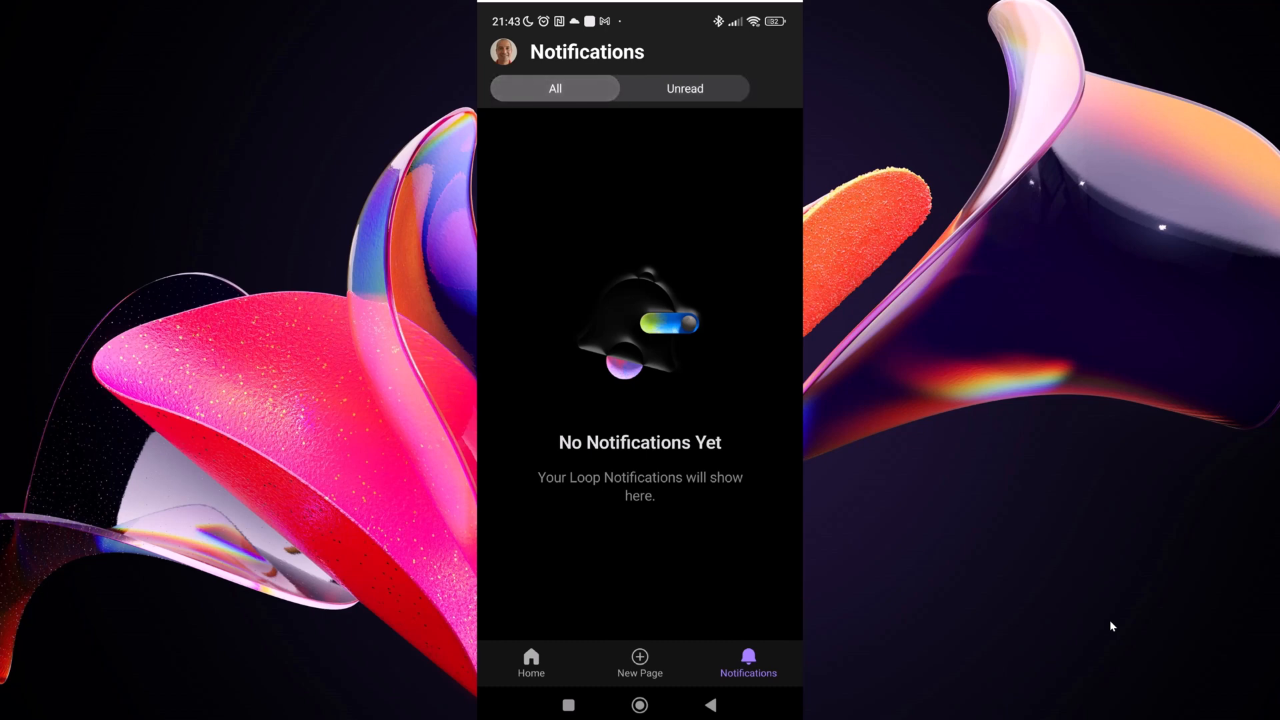
{"action": "left_click", "coordinate": [638, 662]}
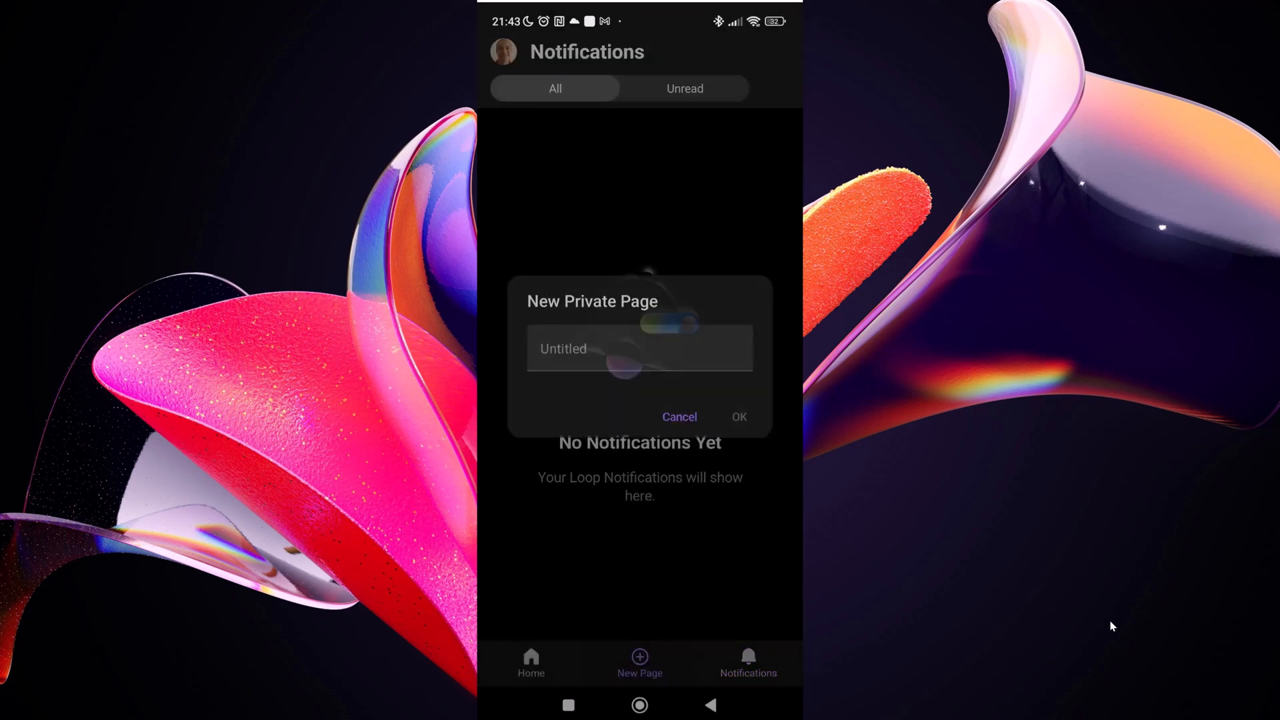
{"action": "left_click", "coordinate": [679, 416]}
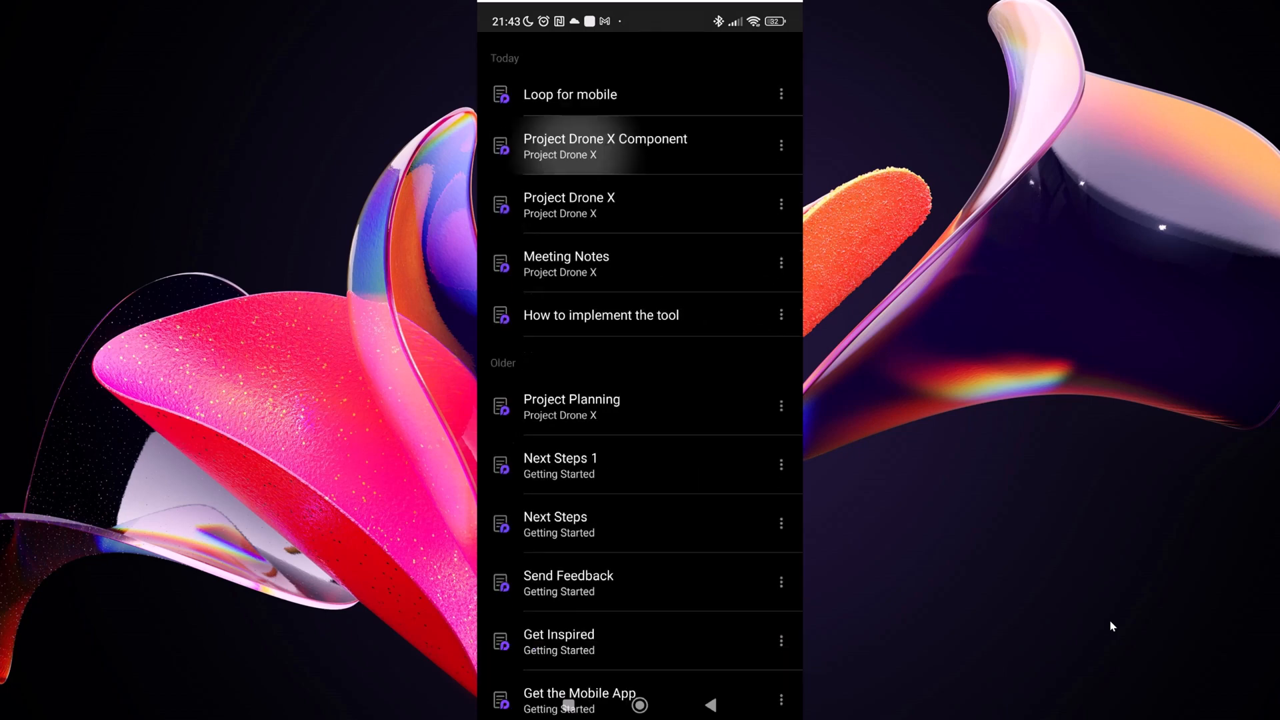
View a Project Drone X task-list page, return Home, and bring up a New Private Page prompt.
{"action": "left_click", "coordinate": [604, 146]}
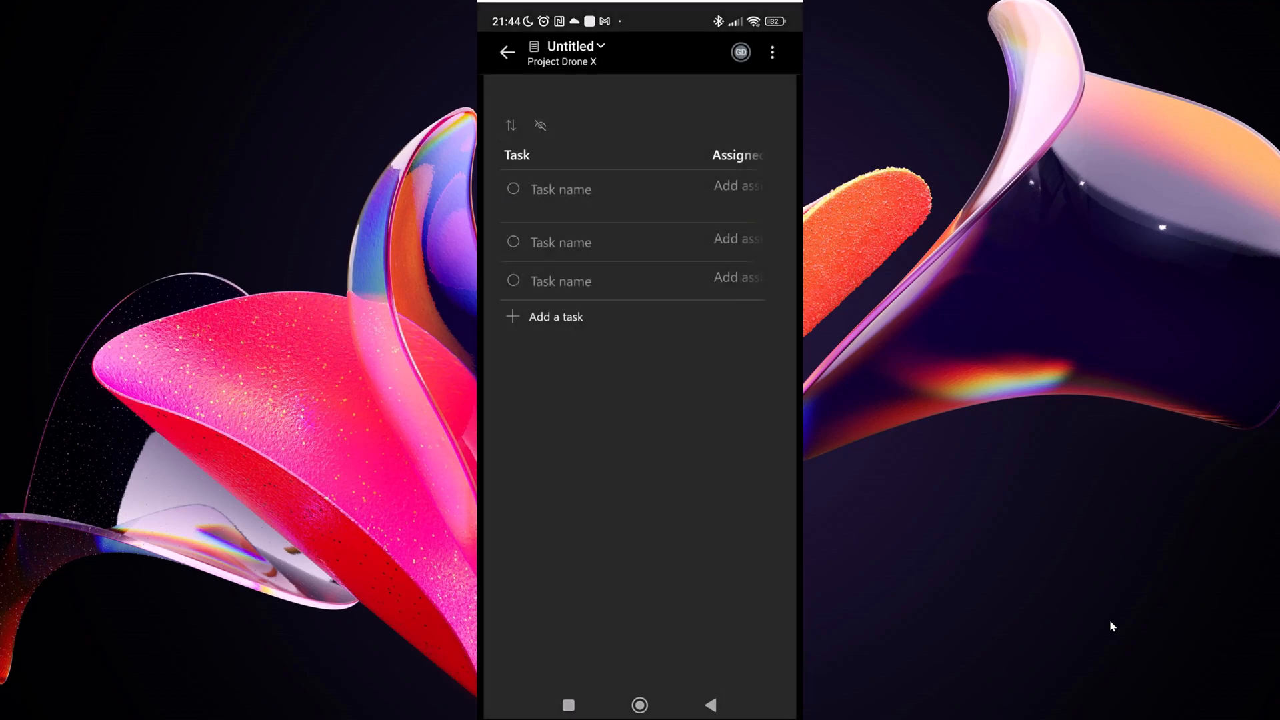
{"action": "left_click", "coordinate": [506, 52]}
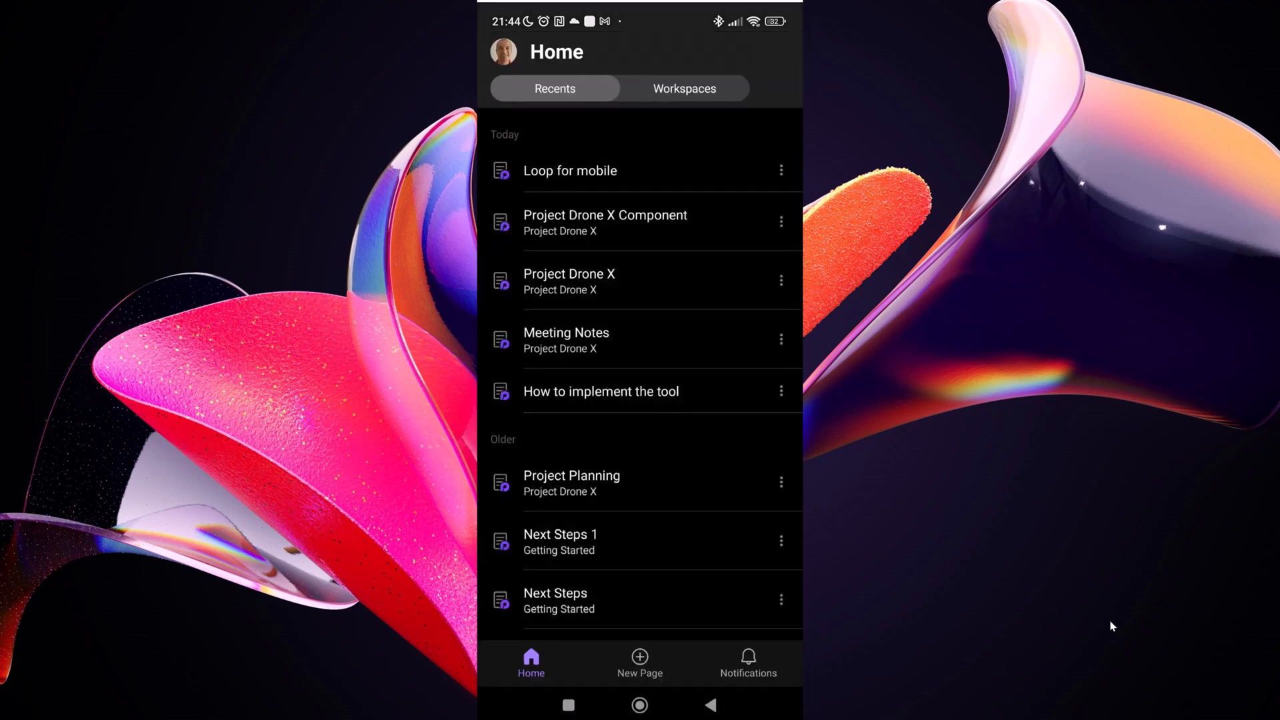
{"action": "left_click", "coordinate": [639, 658]}
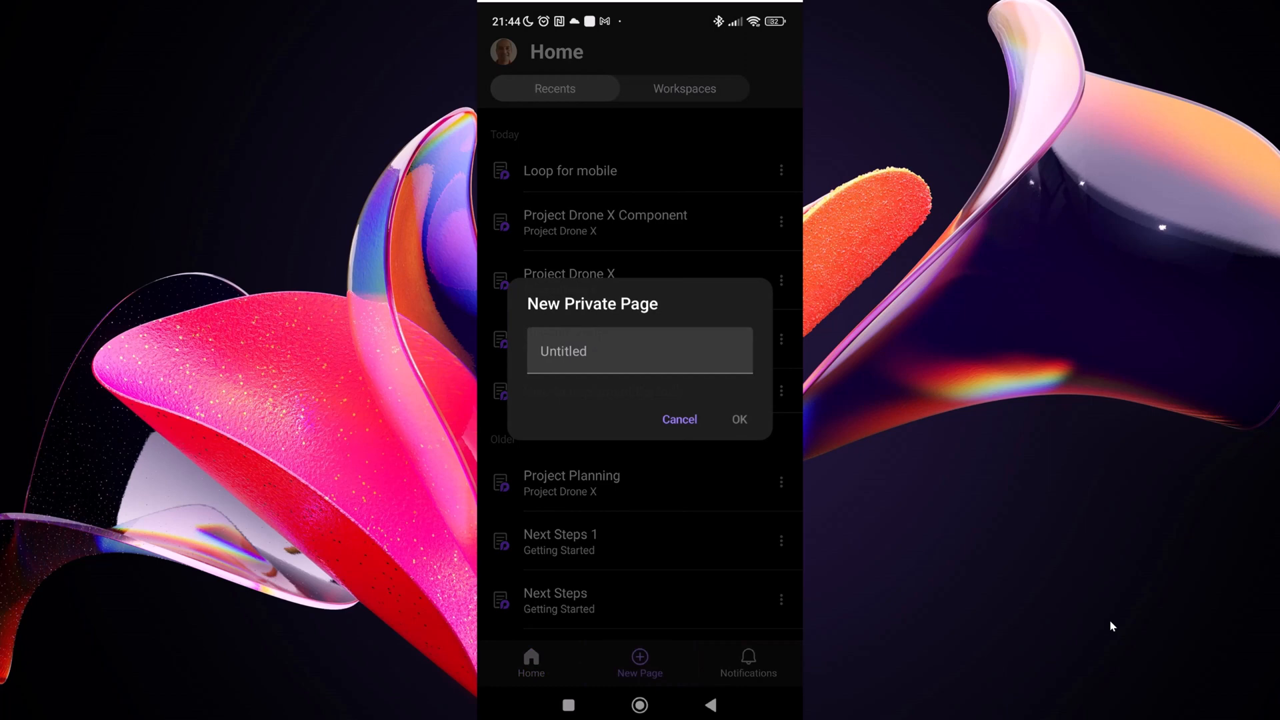